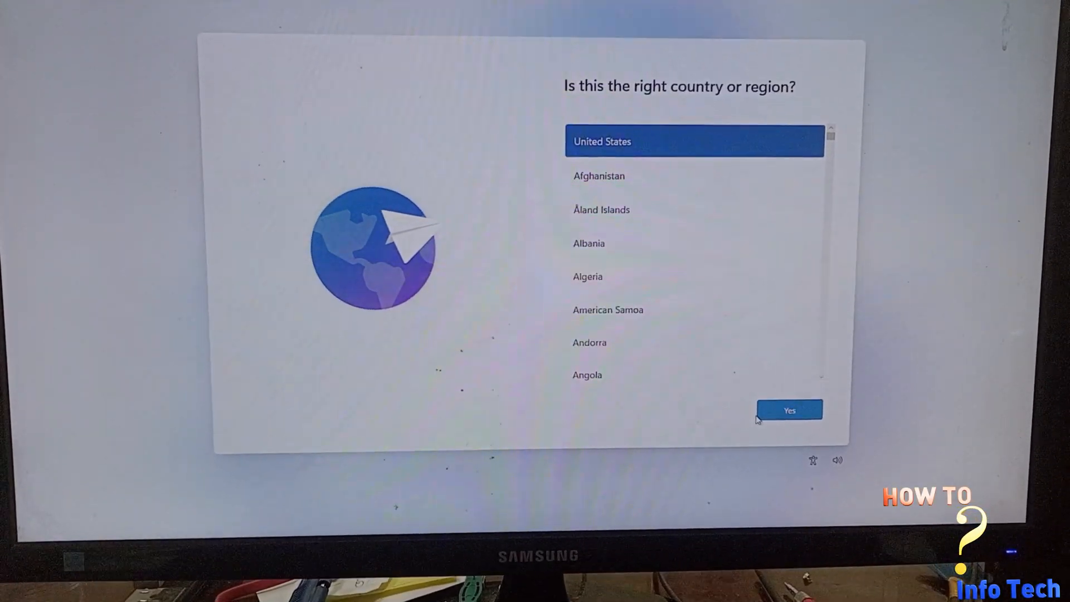
Confirm the region and add Arabic (101) from Arabic (Egypt) as a second keyboard layout
{"action": "scroll", "scroll_direction": "down", "scroll_amount": 3}
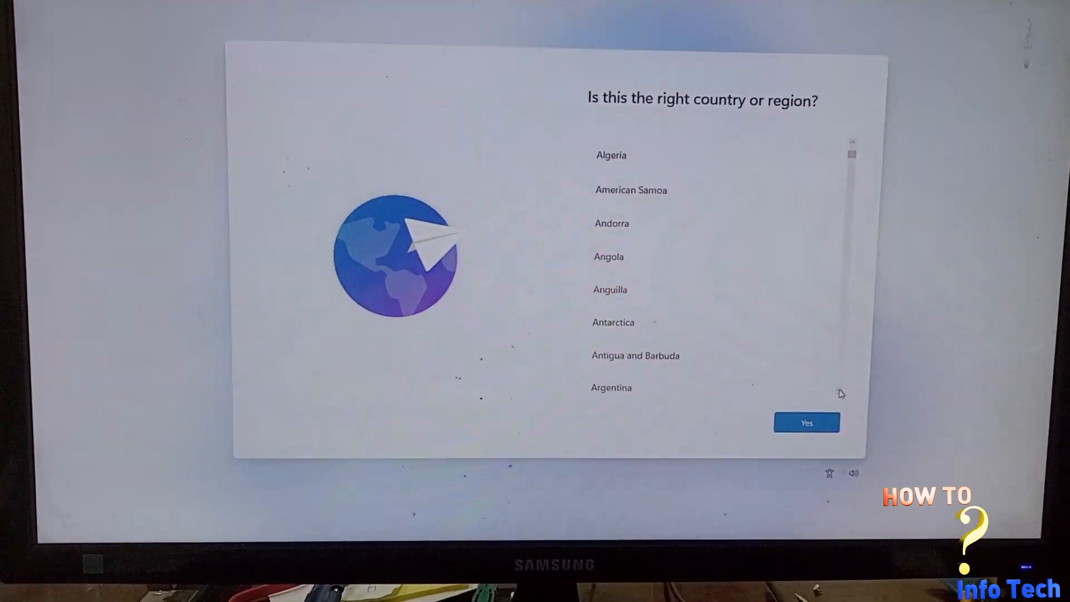
{"action": "left_click", "coordinate": [806, 422]}
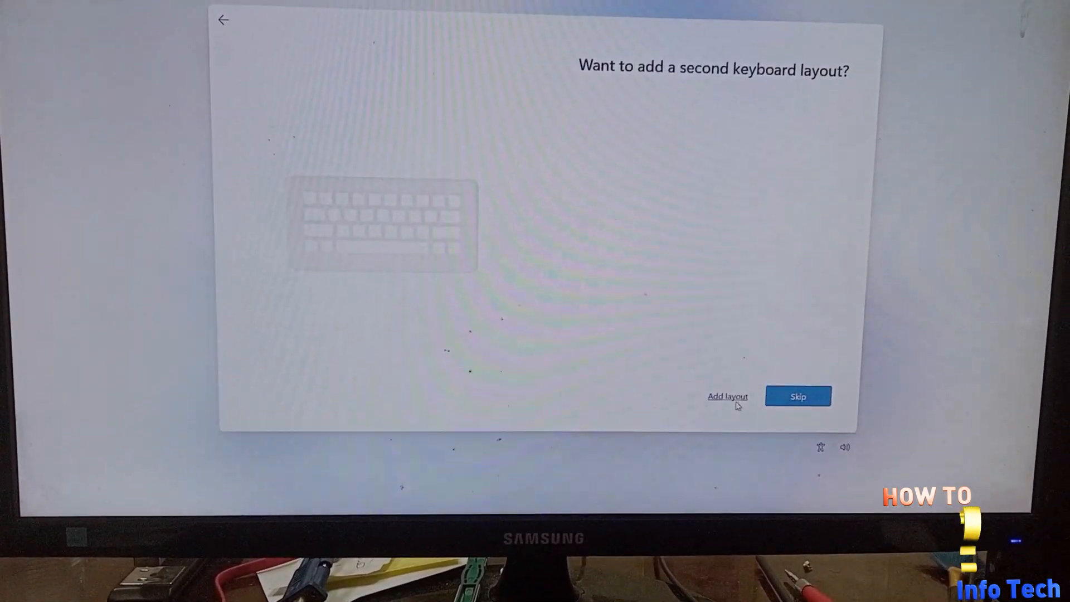
{"action": "left_click", "coordinate": [727, 396]}
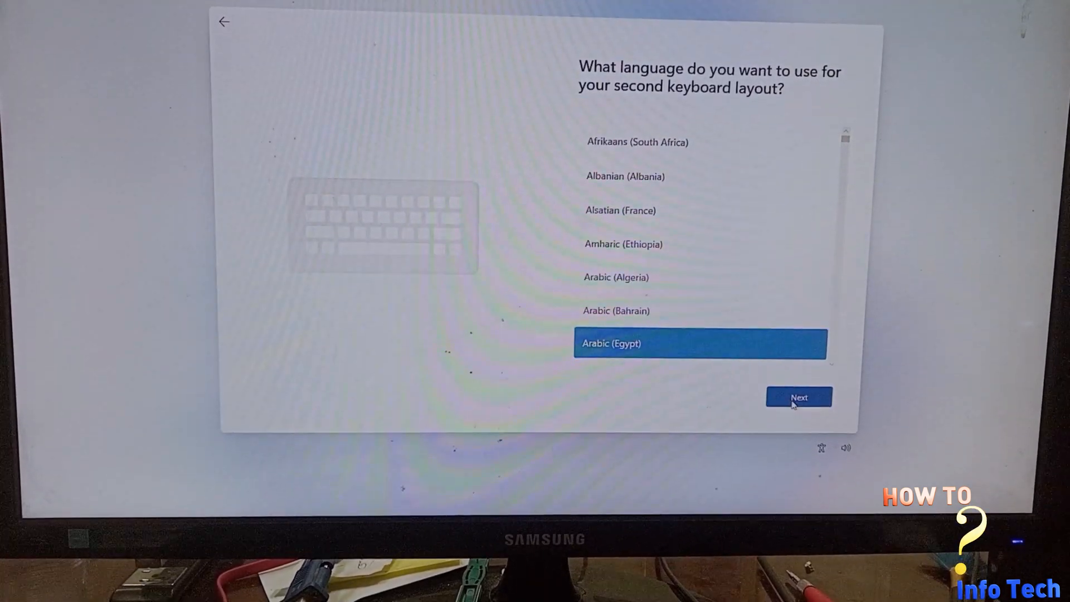
{"action": "left_click", "coordinate": [798, 397]}
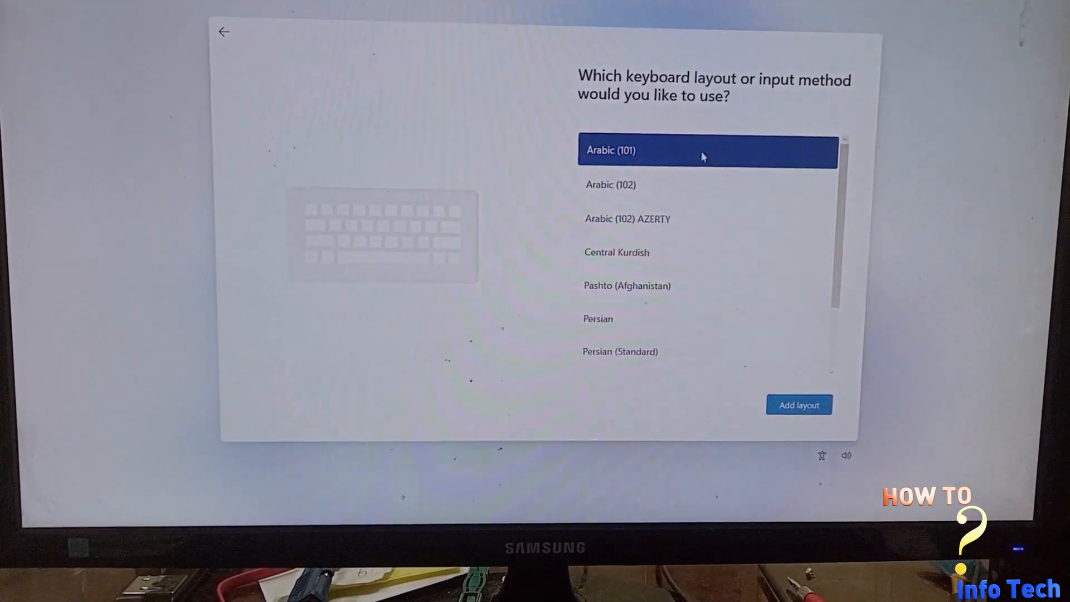
{"action": "left_click", "coordinate": [799, 404]}
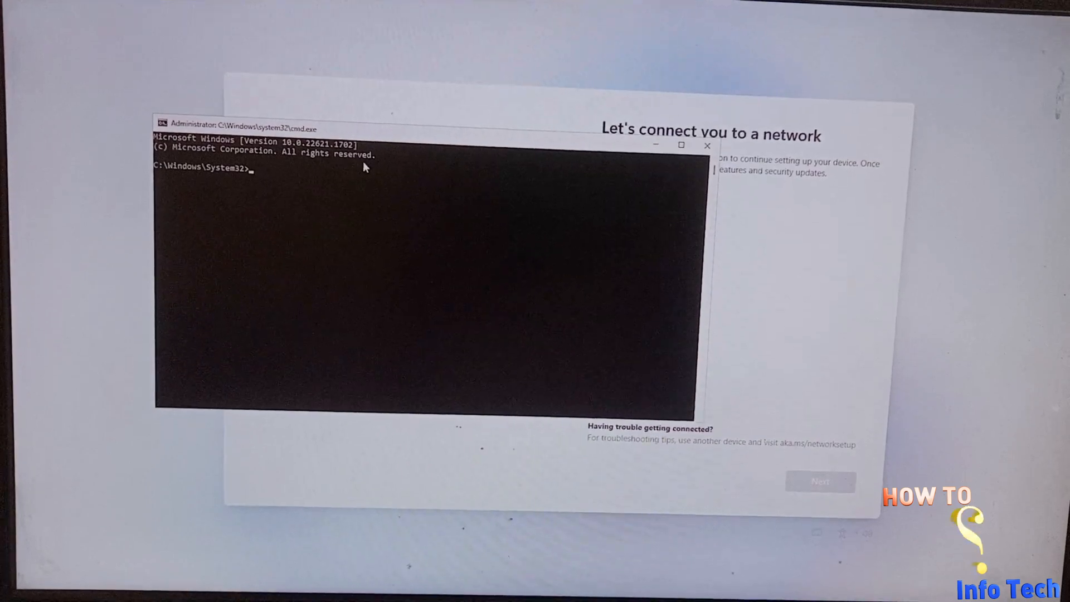
Run oobe\bypassnro in Command Prompt to restart setup without the network requirement
{"action": "type", "text": "oob"}
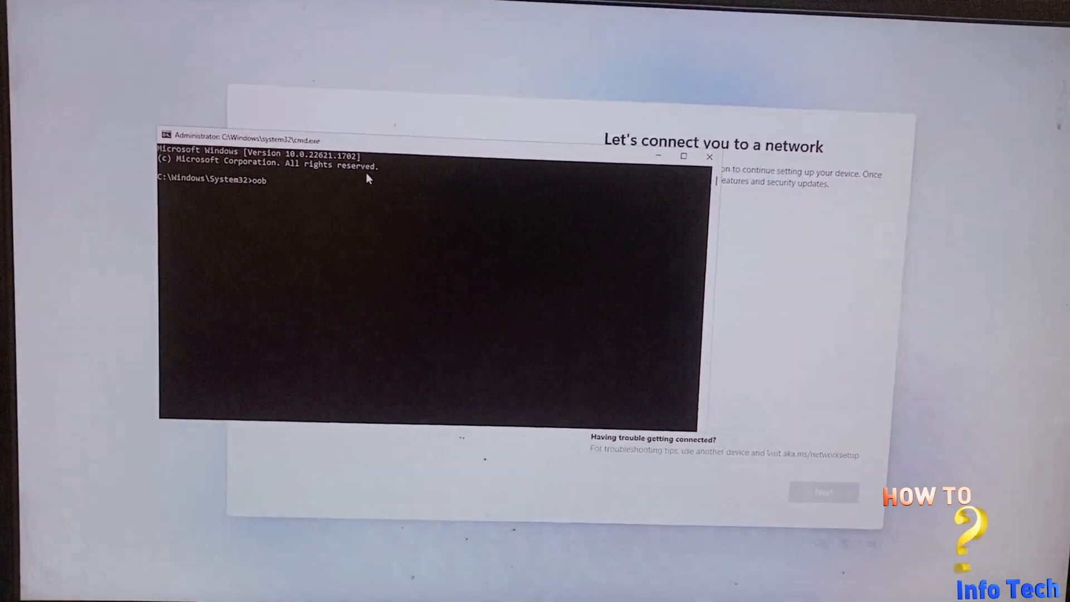
{"action": "type", "text": "e"}
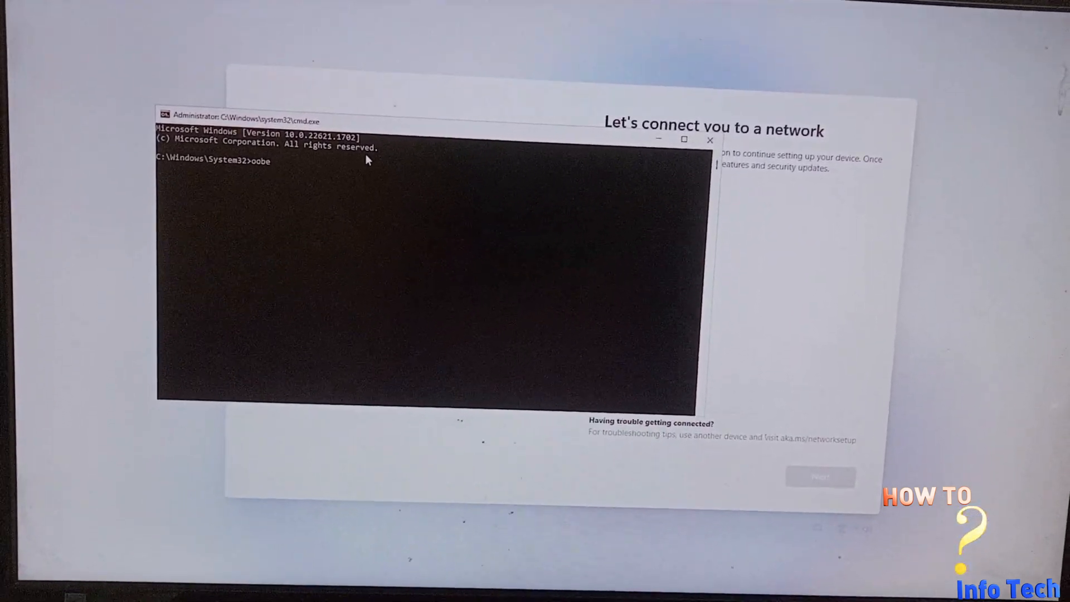
{"action": "type", "text": "\\bypassnro"}
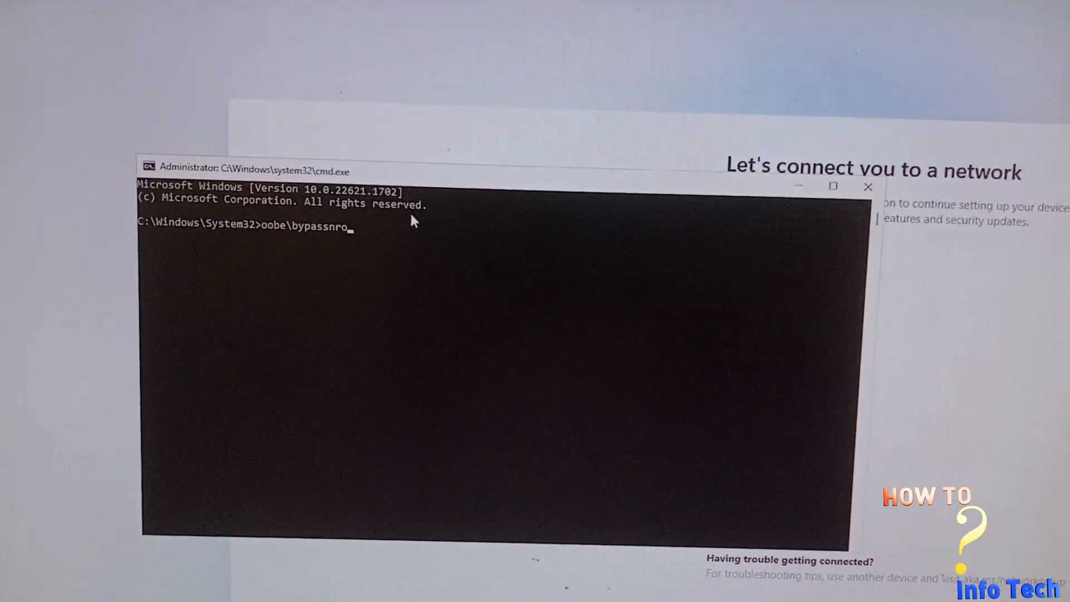
{"action": "key", "text": "Enter"}
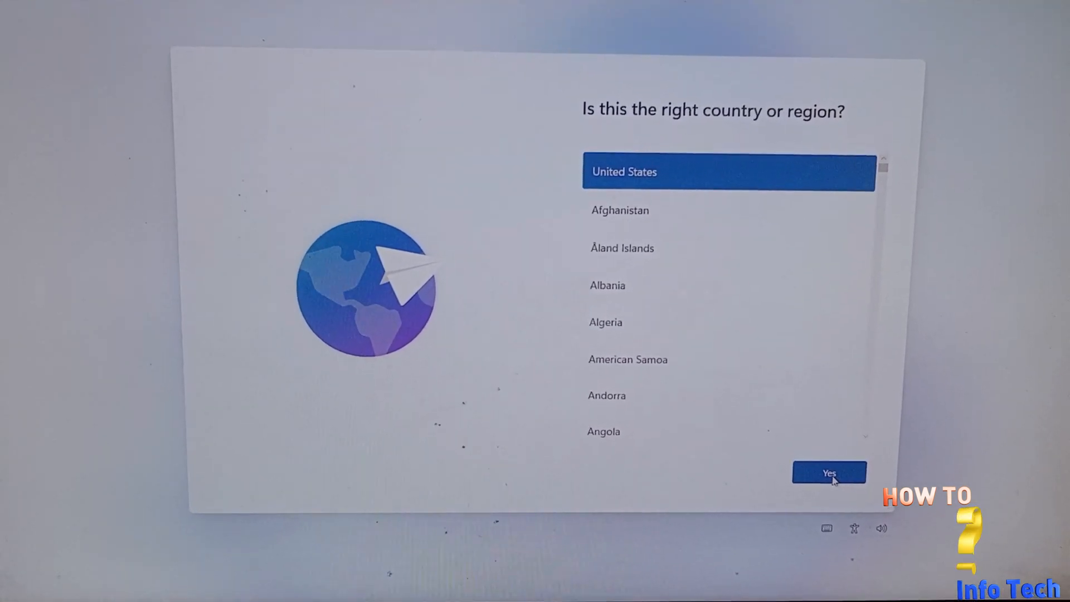
Confirm United States region and US keyboard, skipping the second layout
{"action": "left_click", "coordinate": [829, 473]}
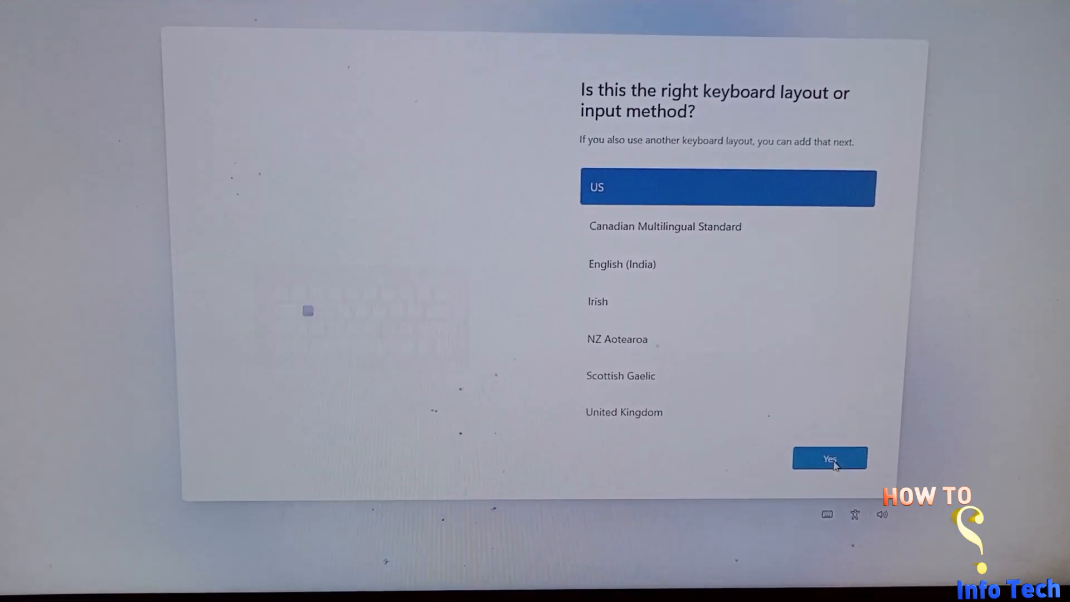
{"action": "left_click", "coordinate": [830, 459]}
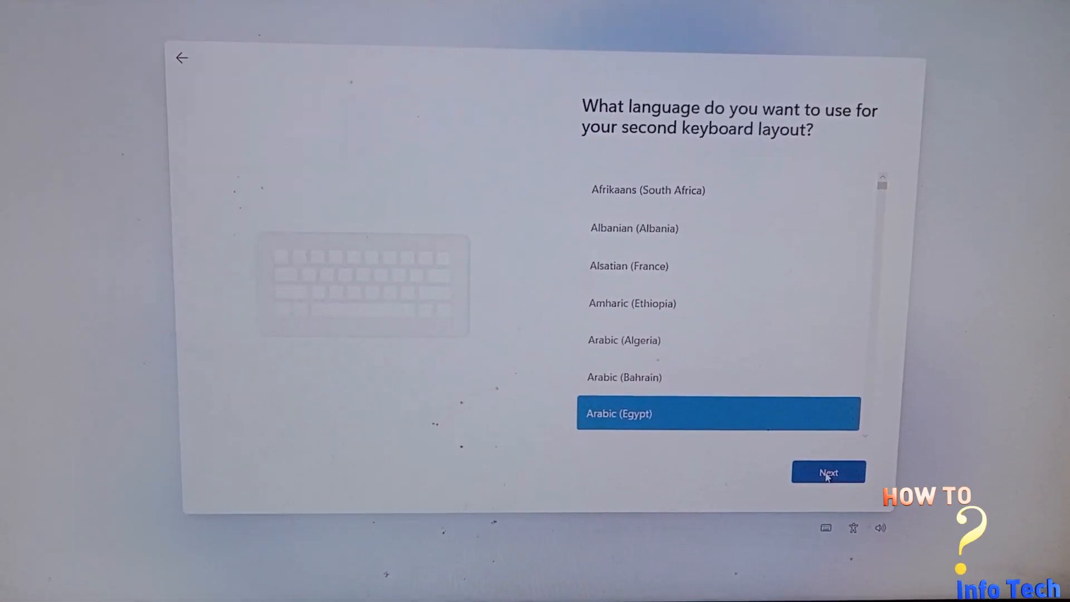
{"action": "left_click", "coordinate": [827, 472]}
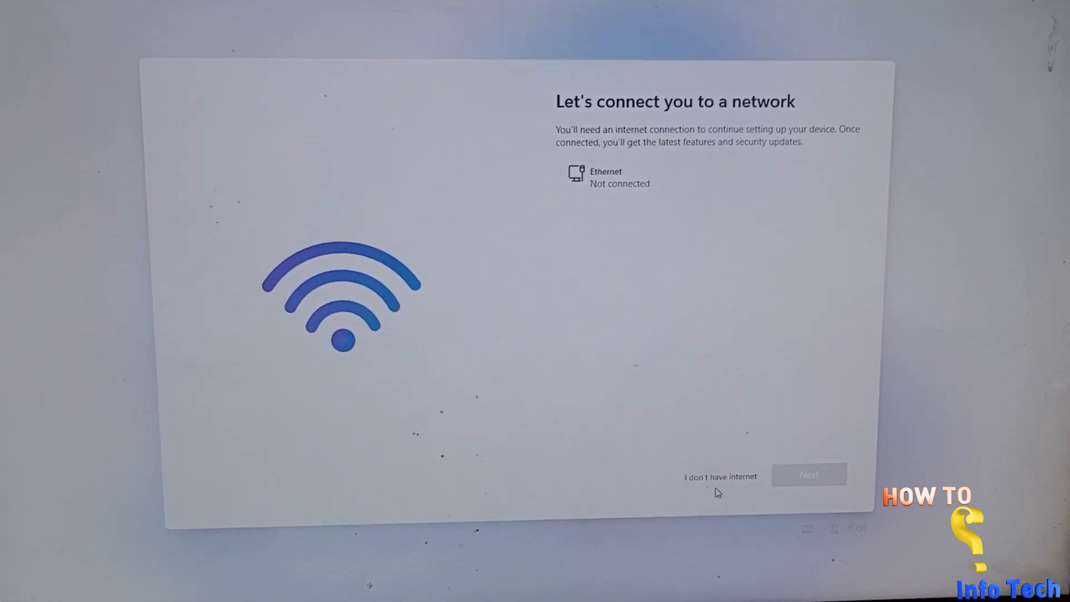
Choose "I don't have internet" and continue with limited setup
{"action": "left_click", "coordinate": [720, 477]}
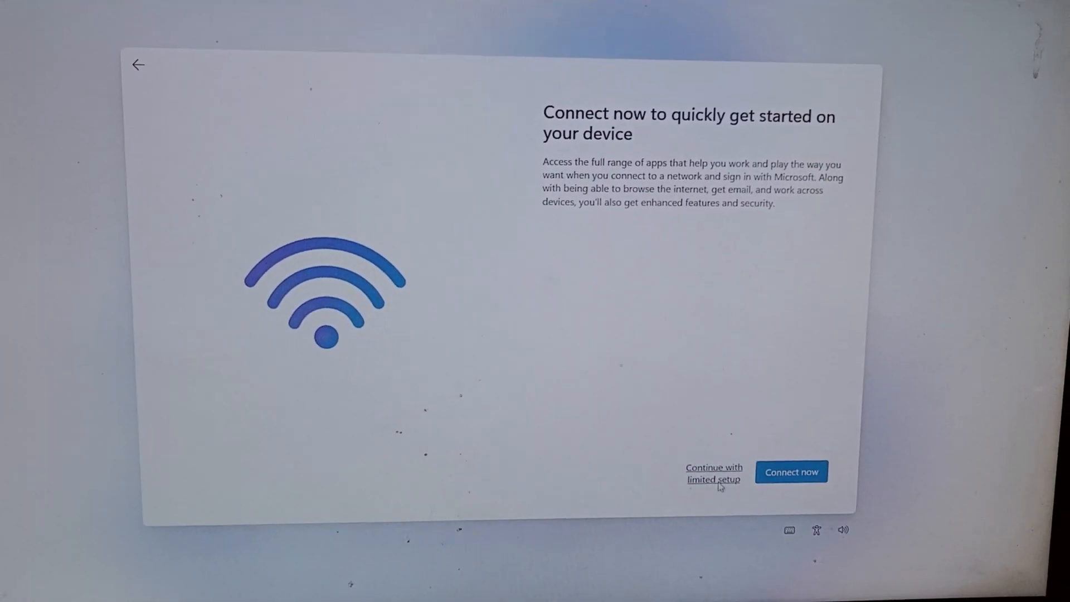
{"action": "left_click", "coordinate": [713, 473]}
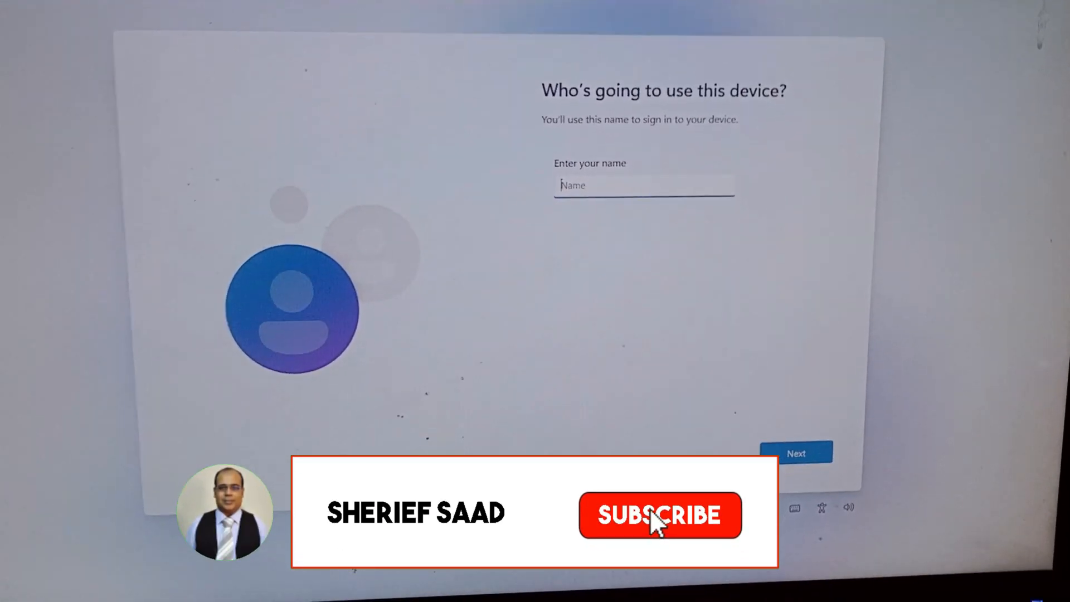
Enter 'Admin' as the device user's name
{"action": "type", "text": "Adm"}
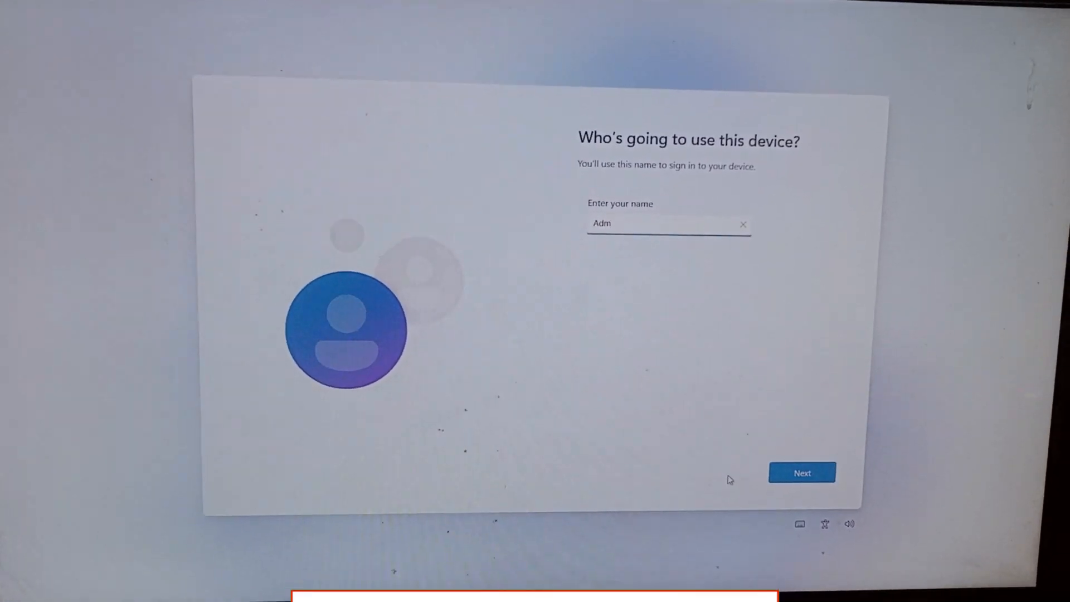
{"action": "type", "text": "in"}
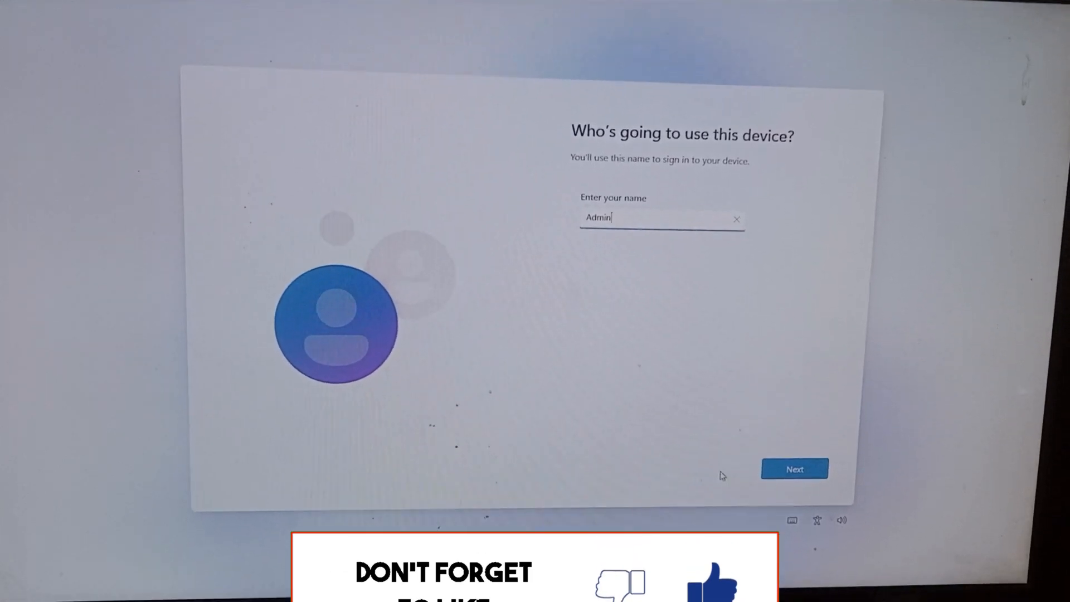